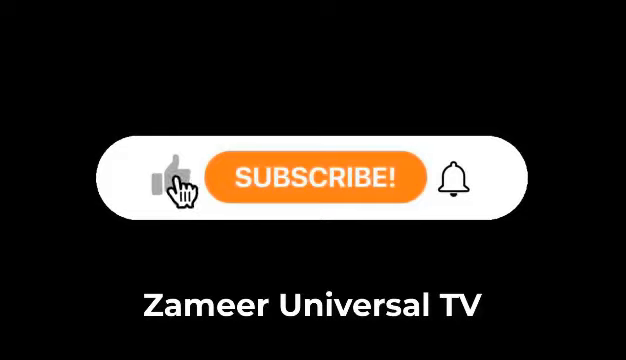
Like the video and subscribe to Zameer Universal TV so the button shows SUBSCRIBED
click(164, 176)
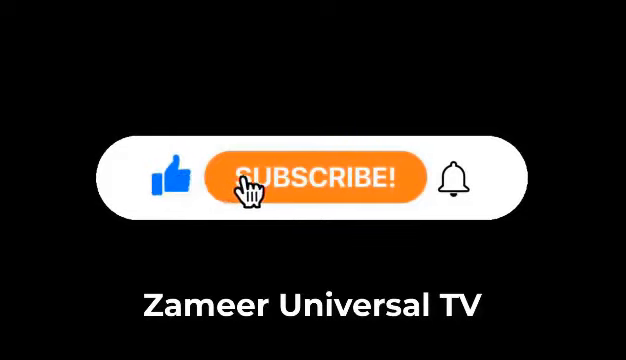
click(312, 180)
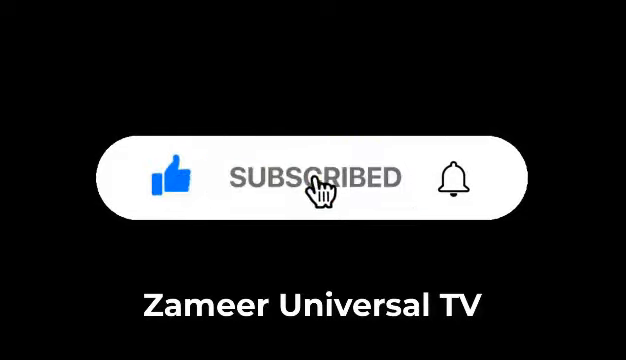
mouse_move(458, 178)
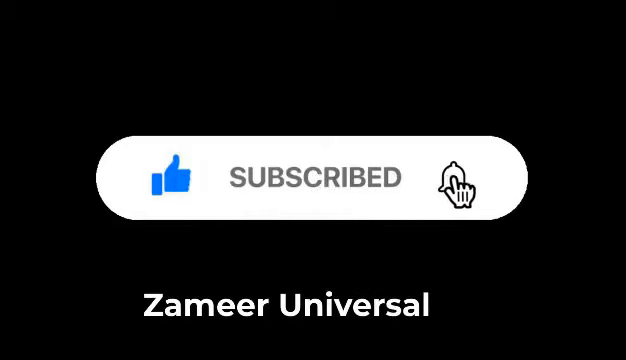